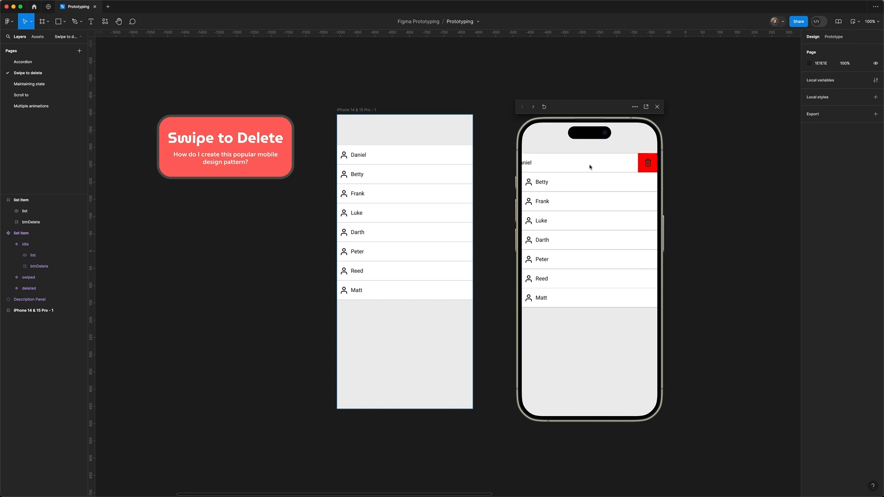
- Check the row sits over the red delete button by hiding and showing it in the list item
click(647, 162)
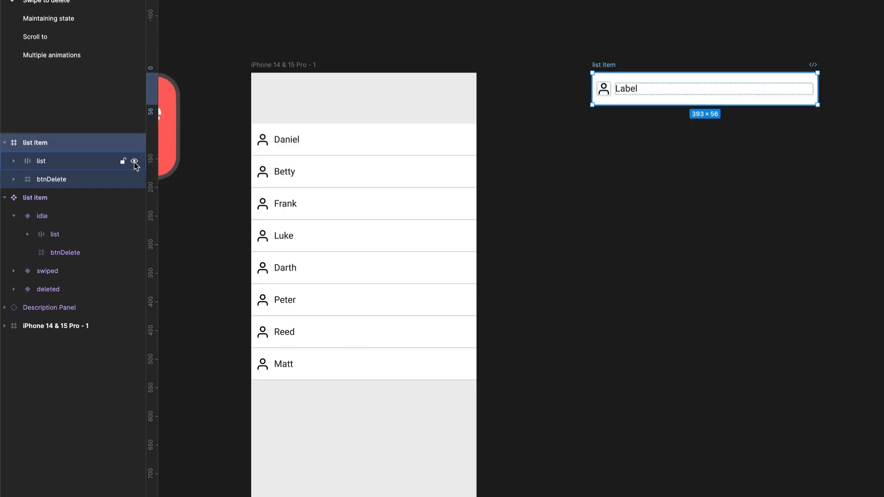
click(135, 160)
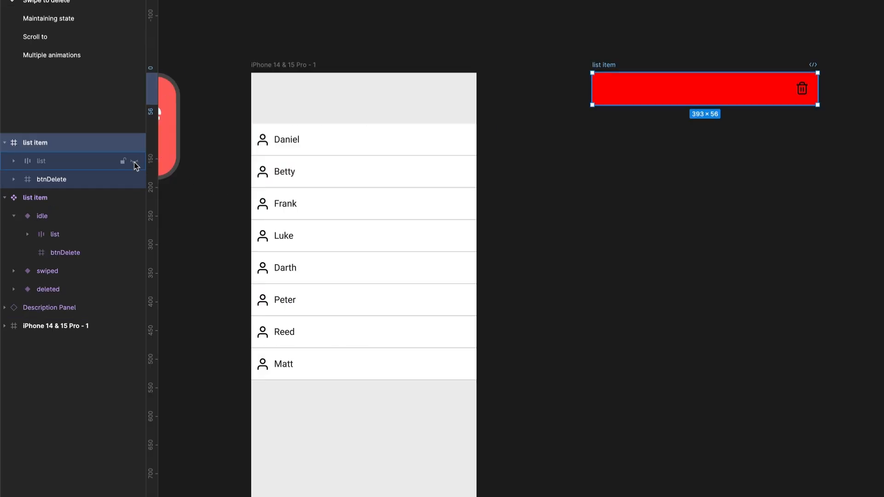
click(135, 166)
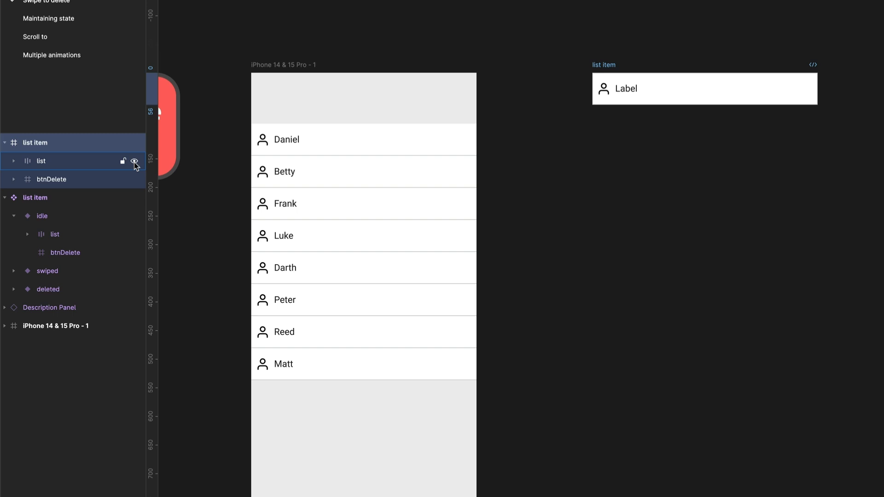
click(703, 89)
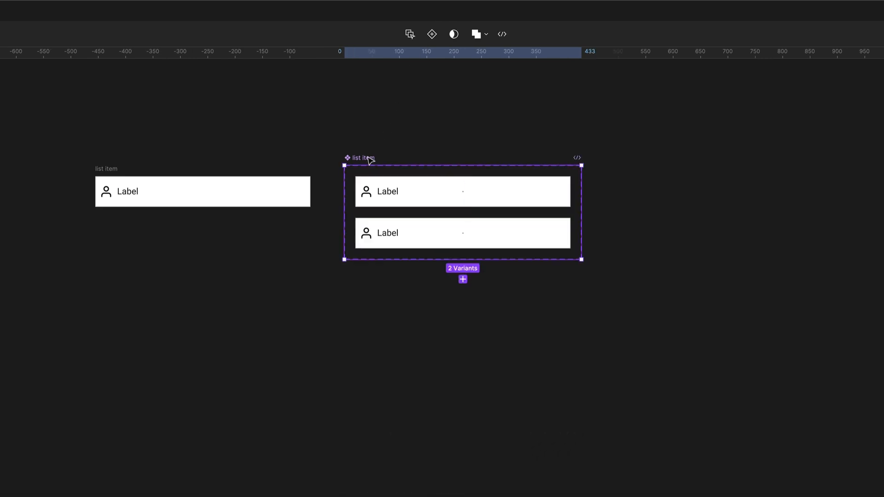
mouse_move(431, 34)
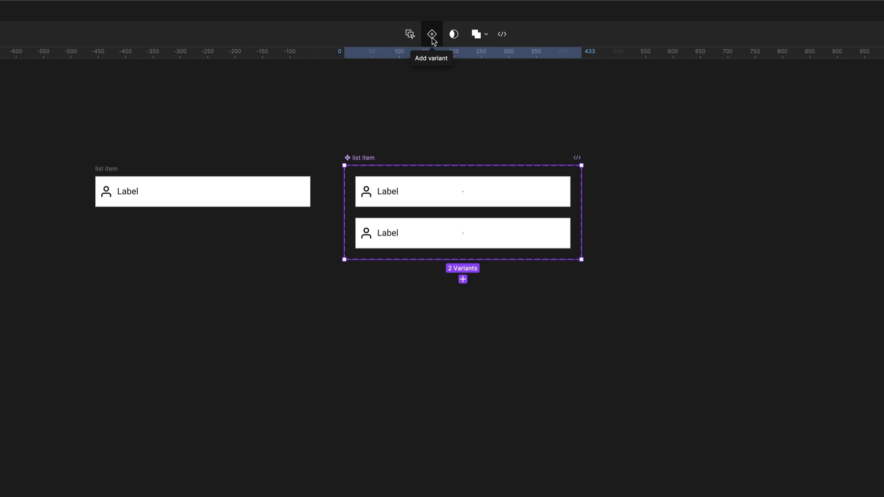
- Add a third variant to the list item component set and start renaming a variant
click(430, 34)
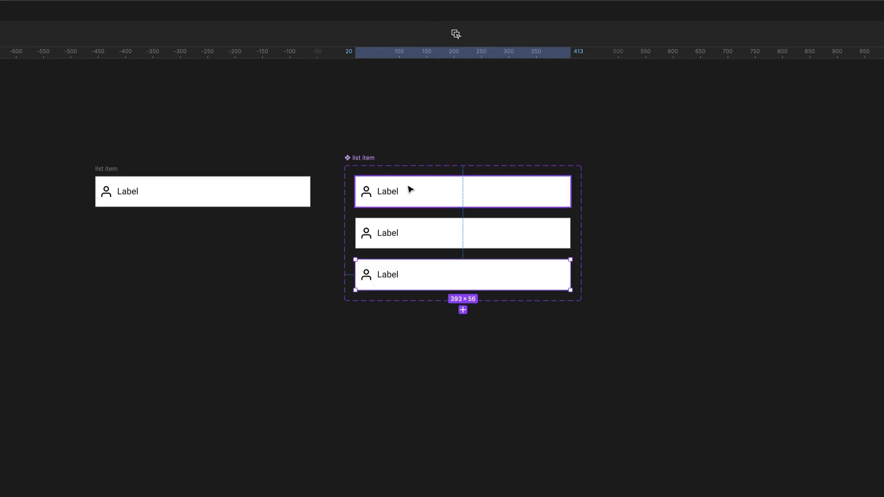
click(462, 192)
text(State)
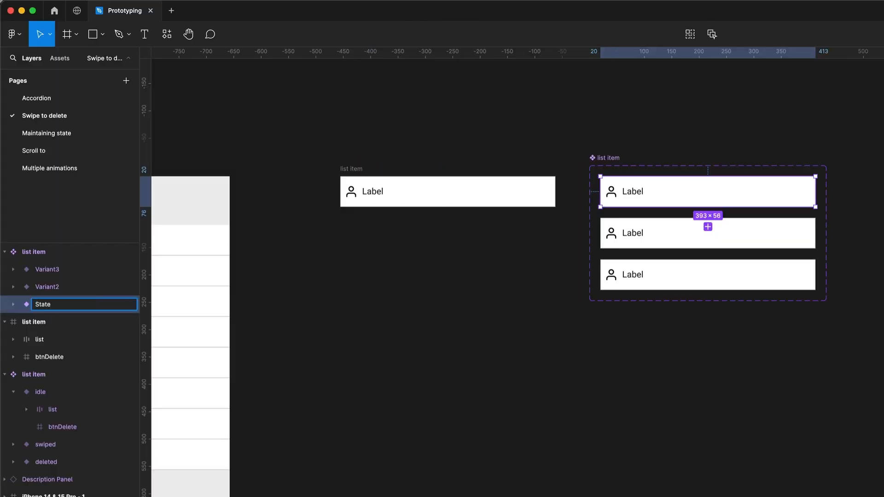
- Name the three variants State=idle, State=ShowDelete and State=Deleted
text(=)
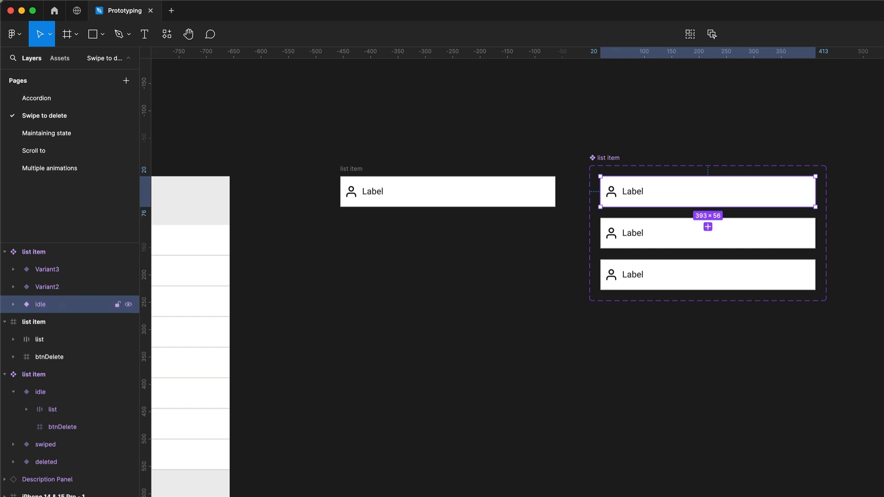
click(47, 287)
text(State)
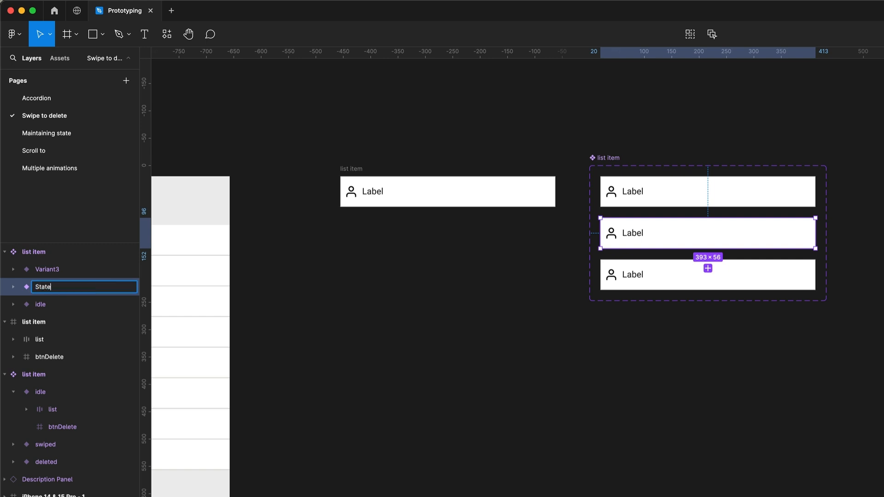
text(=S)
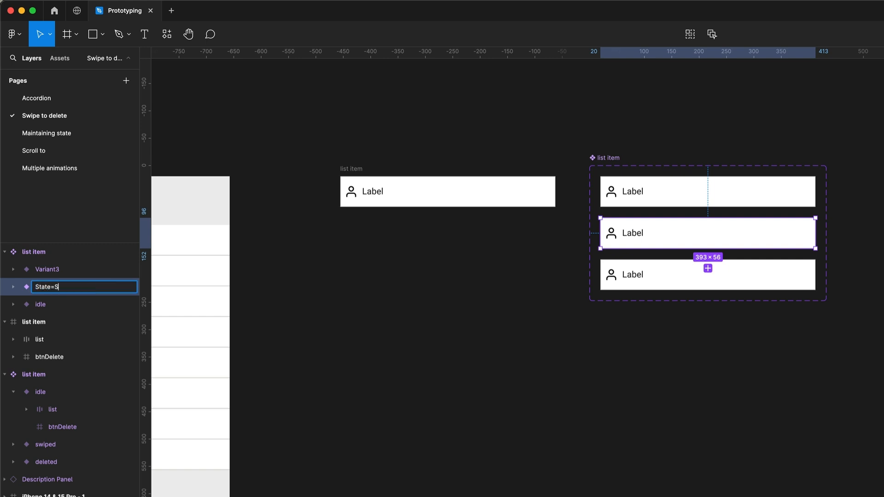
text(howDelete)
text(S)
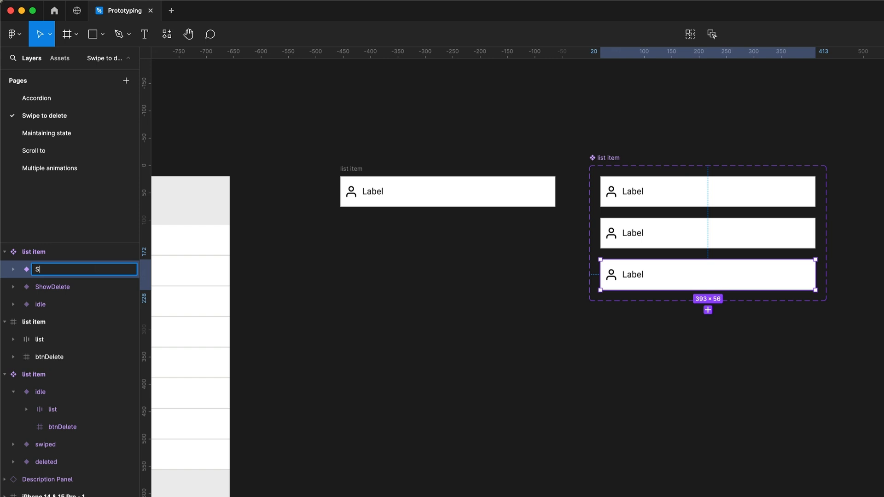
text(t)
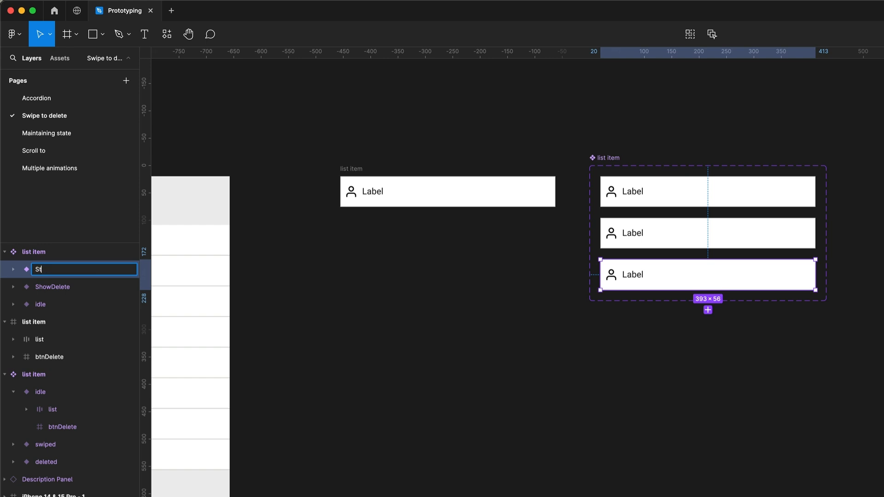
text(ate)
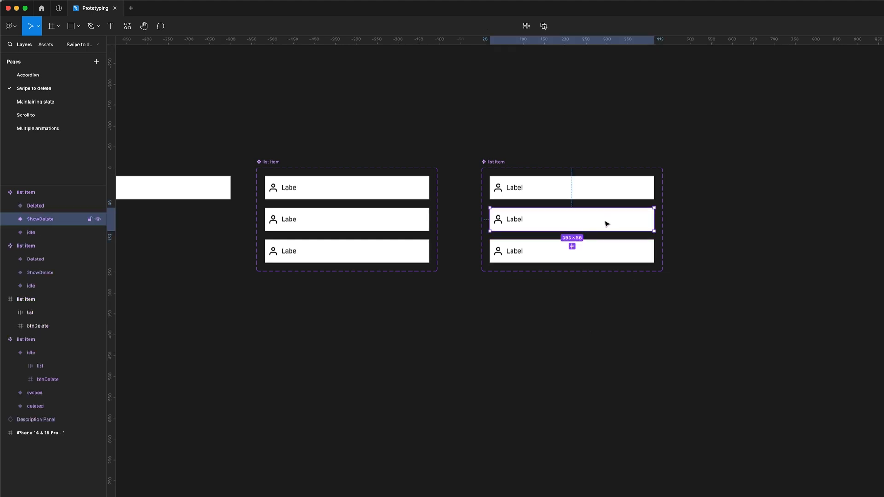
- Slide the row to X -56 in both the ShowDelete and Deleted variants, revealing the trash button
click(16, 219)
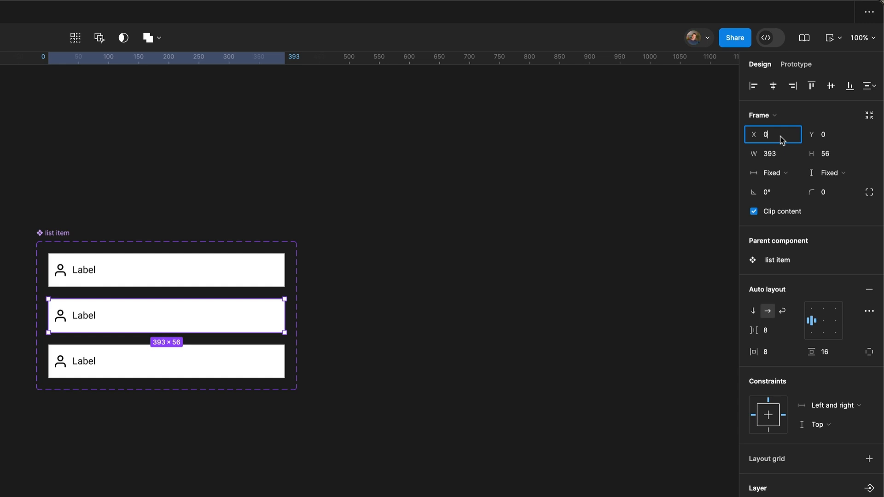
text(-56)
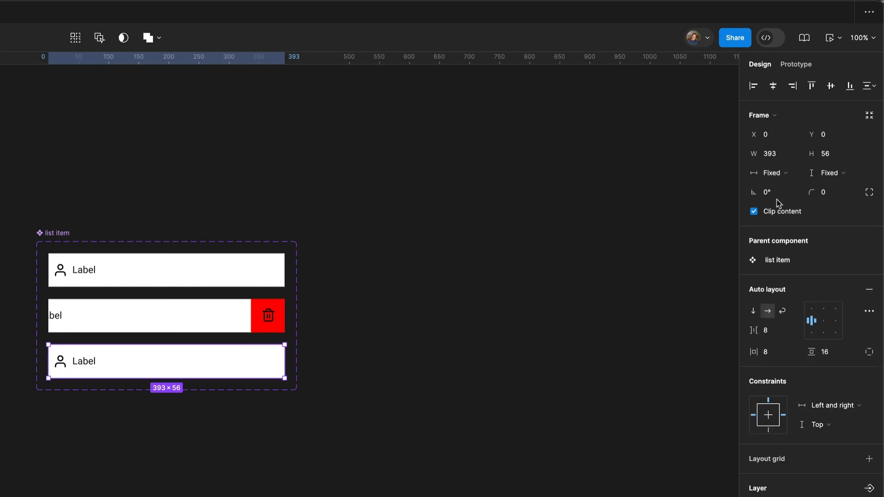
click(773, 135)
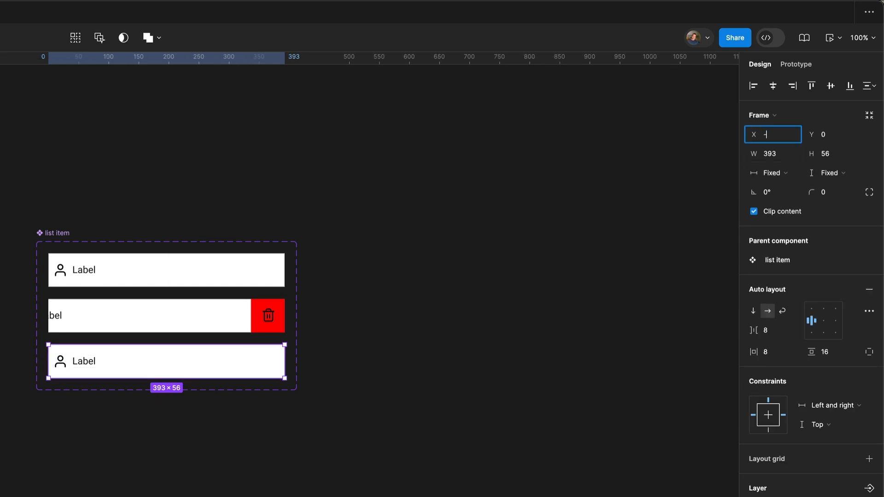
text(-56)
click(831, 153)
text(0)
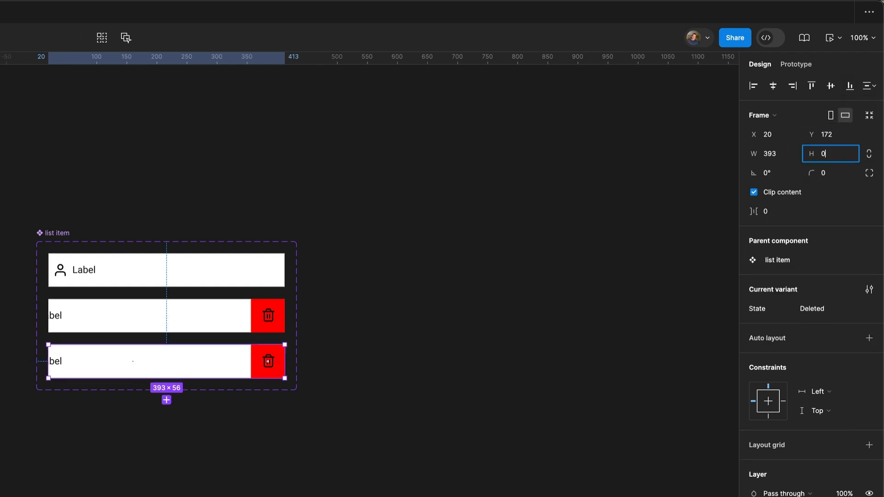
- Collapse the Deleted variant by confirming a height of 0
key(Enter)
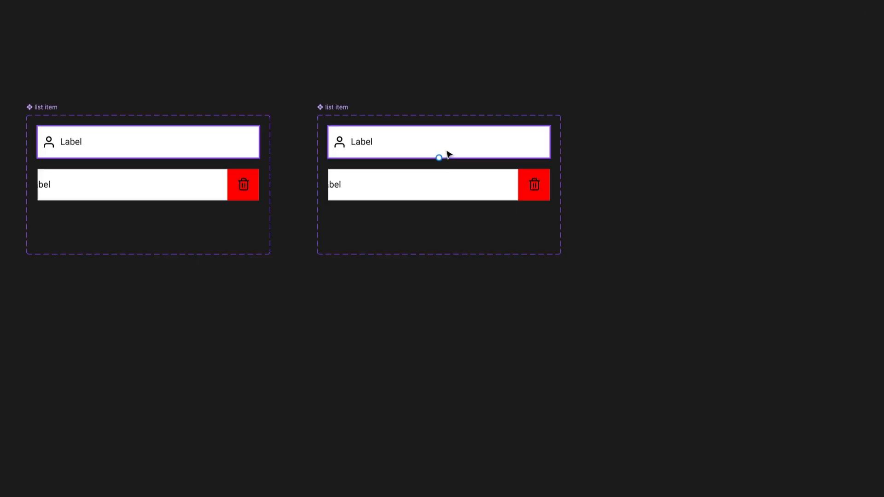
- Wire idle to ShowDelete on drag with Smart animate and Gentle easing
click(438, 141)
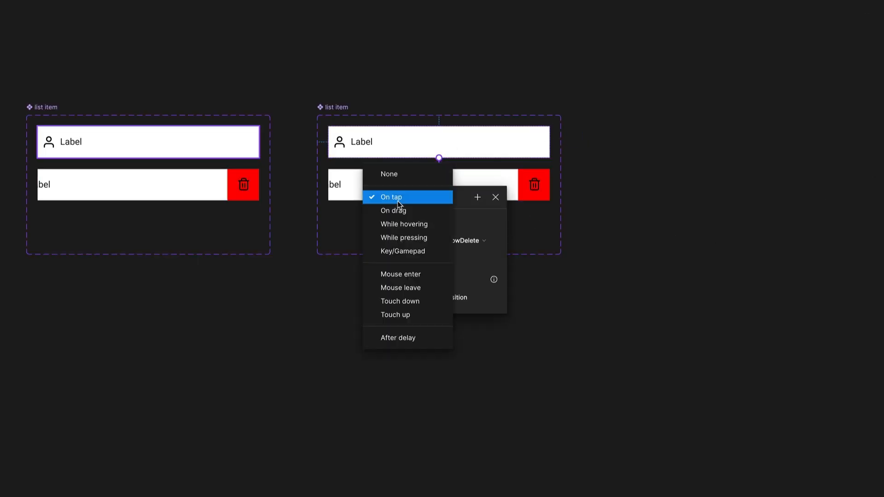
click(393, 210)
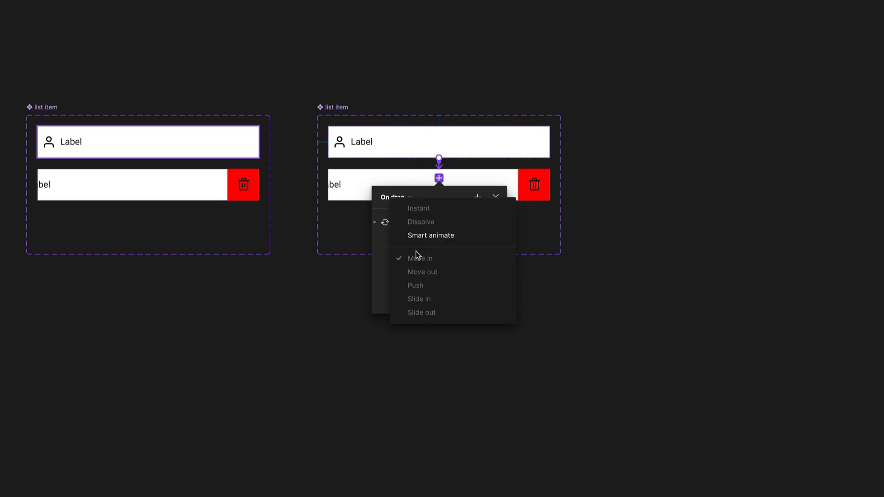
click(430, 235)
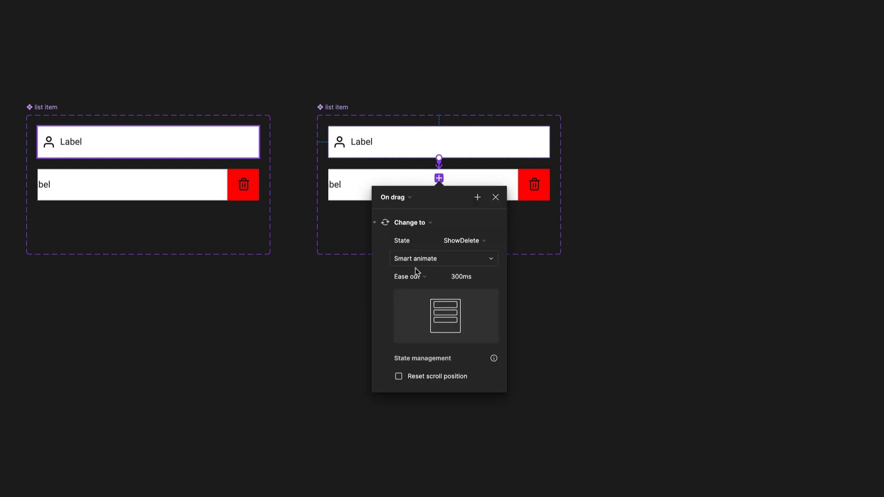
click(410, 276)
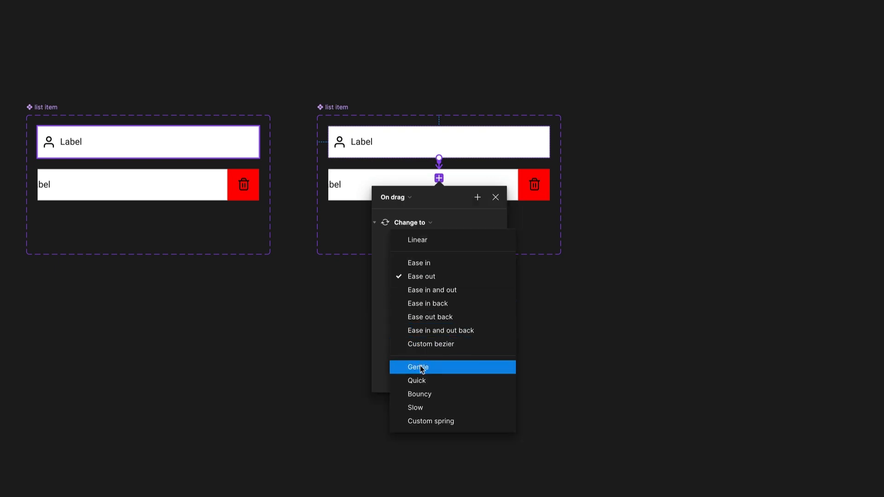
click(418, 367)
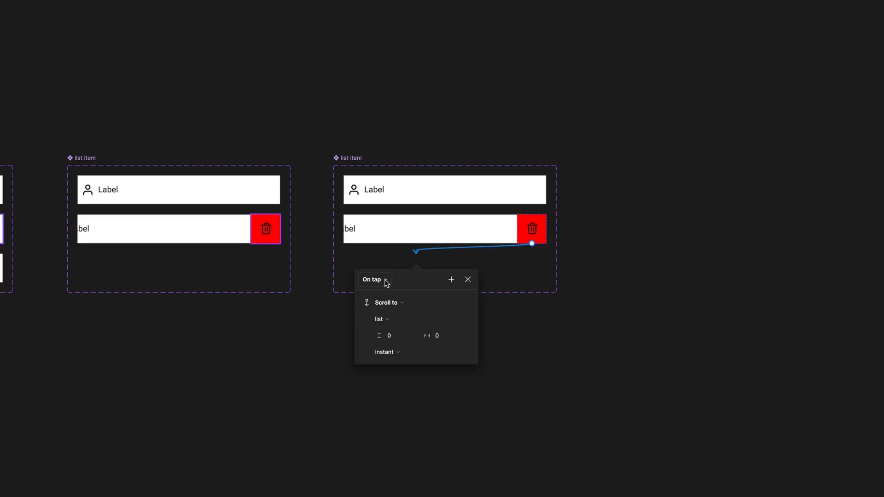
- Make the trash button tap change to Deleted with Smart animate over 200ms
click(385, 303)
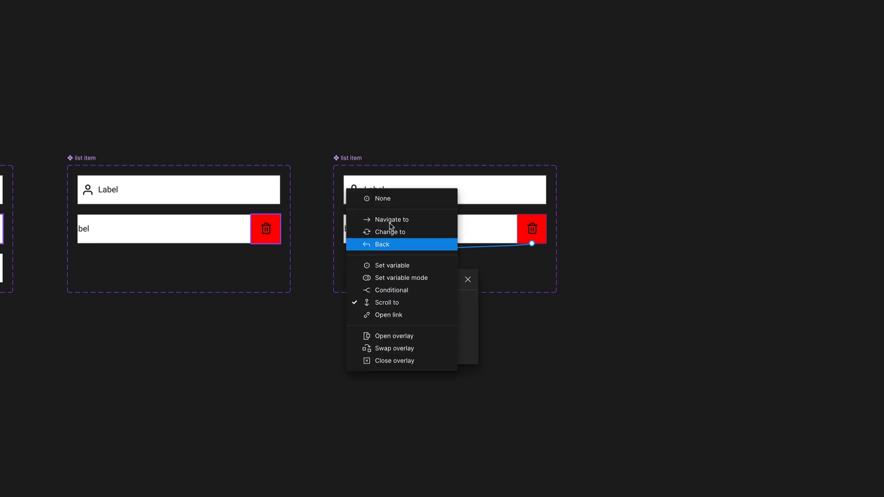
click(389, 232)
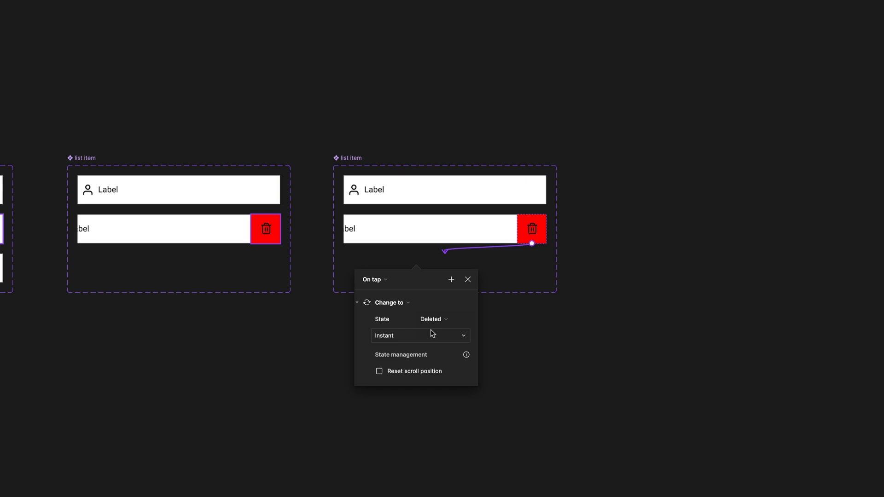
click(420, 335)
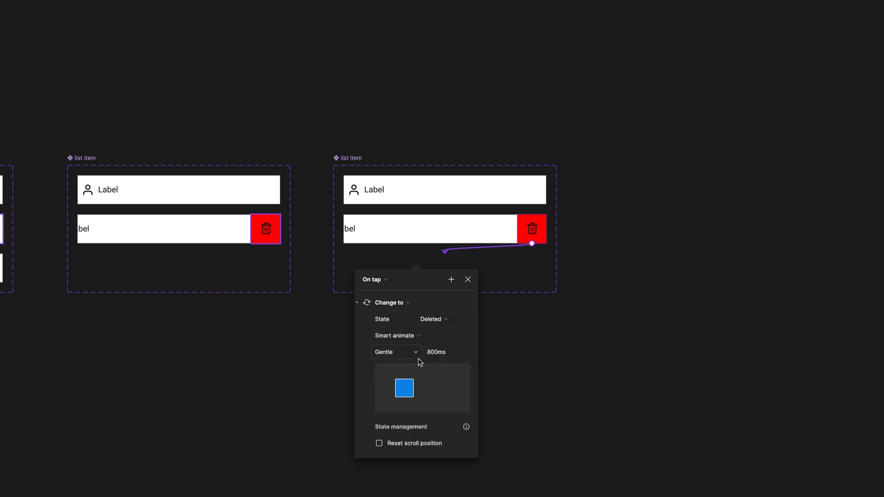
click(446, 351)
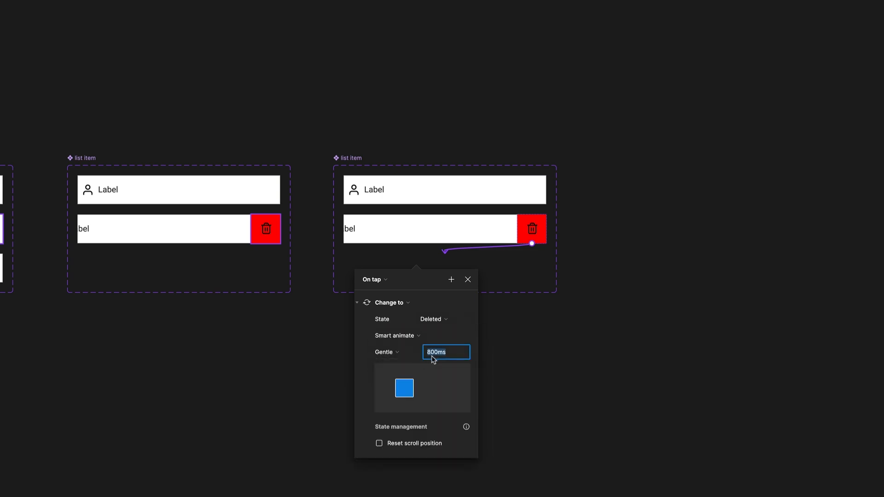
text(200ms)
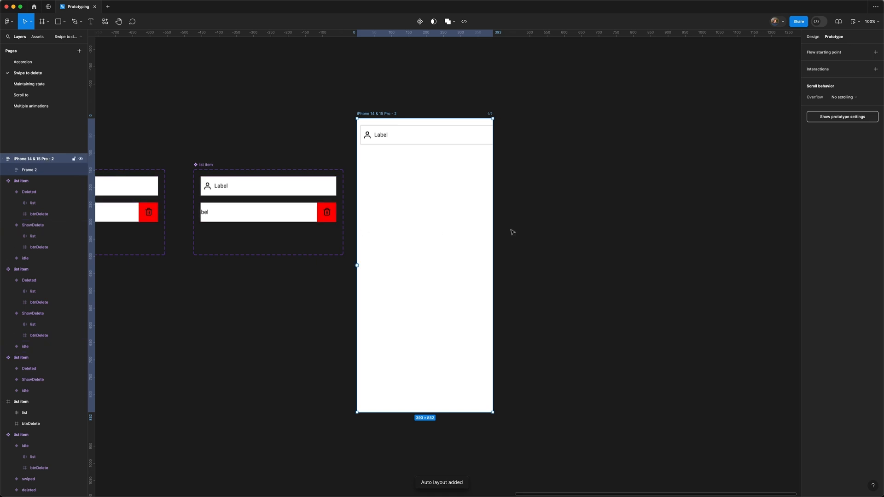
- Select the list item instance inside the iPhone 14 & 15 Pro auto-layout frame
click(812, 37)
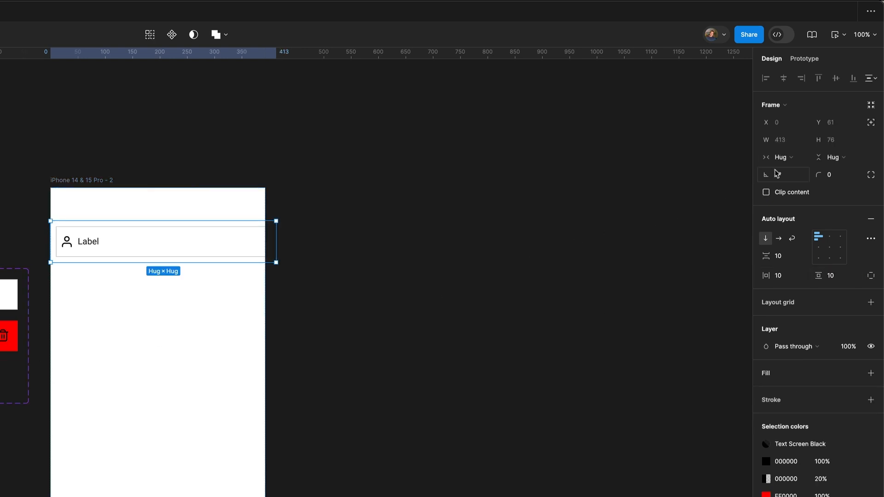
- Set the list item width to Fill container with horizontal padding 0
click(779, 156)
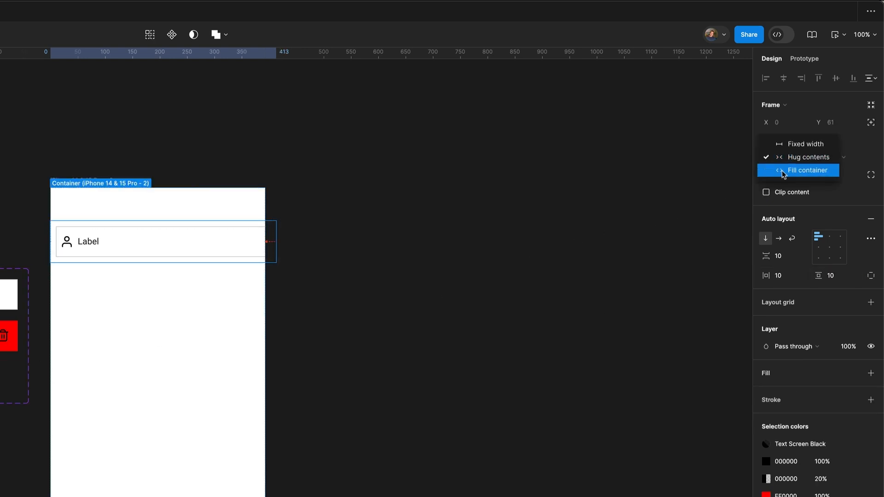
click(812, 170)
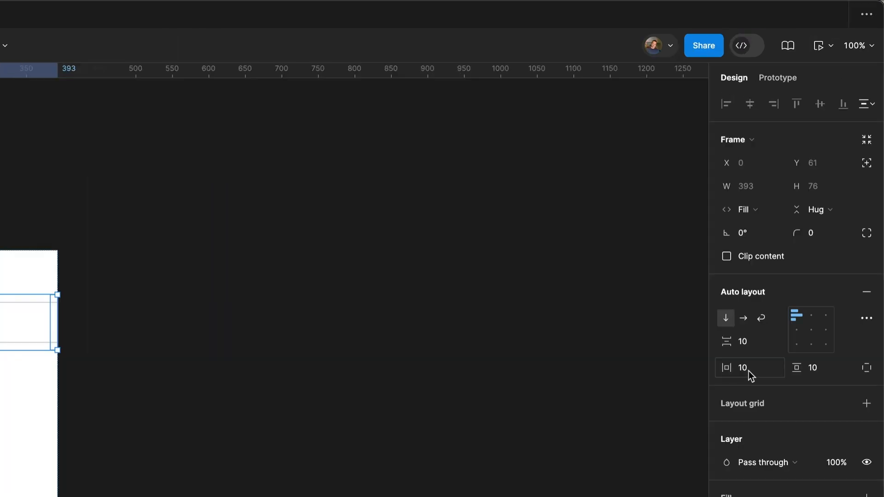
text(0)
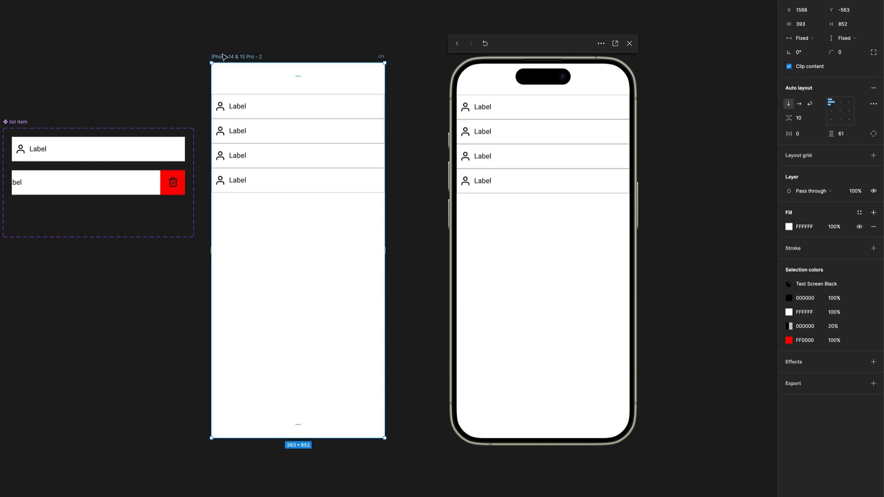
mouse_move(228, 70)
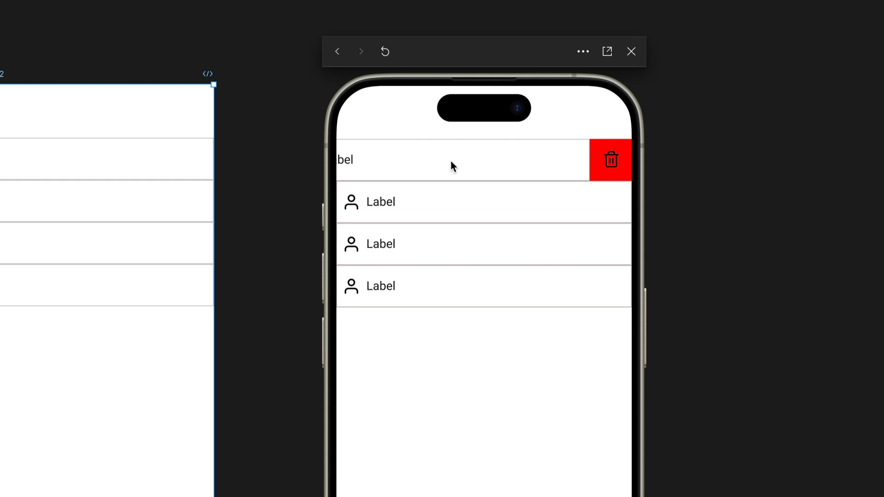
- In the prototype preview, tap the trash button on two swiped rows to delete them
click(611, 159)
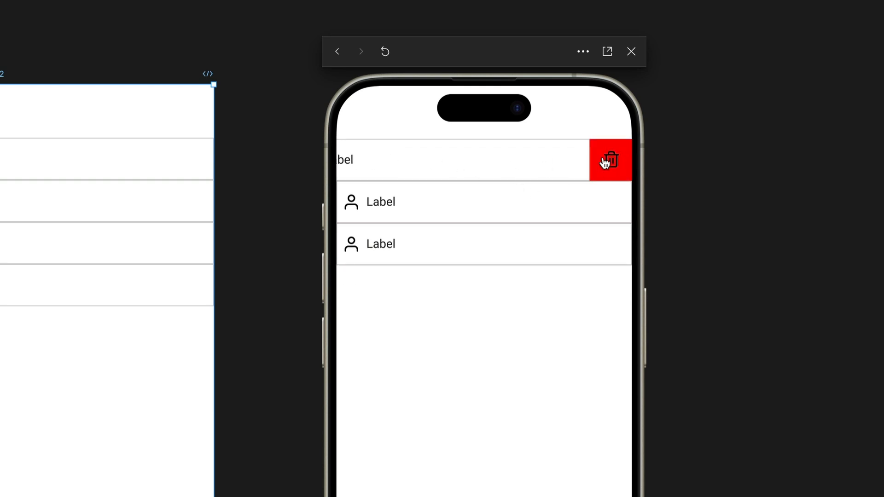
click(610, 160)
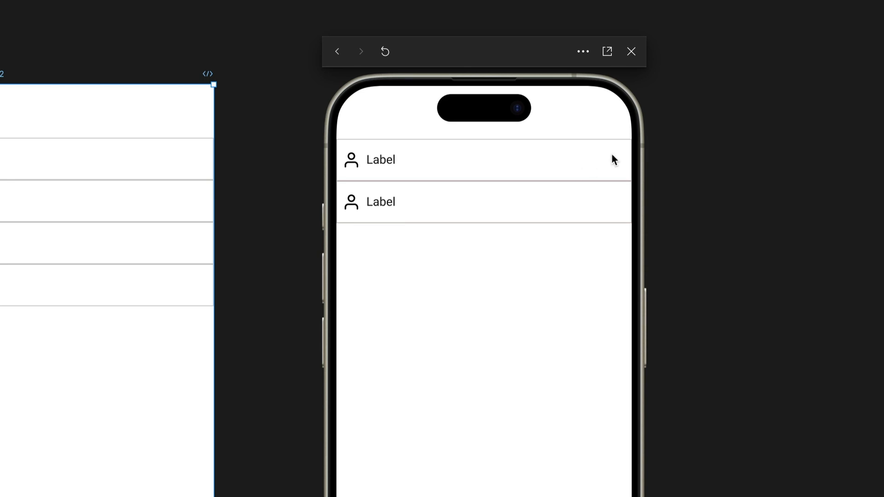